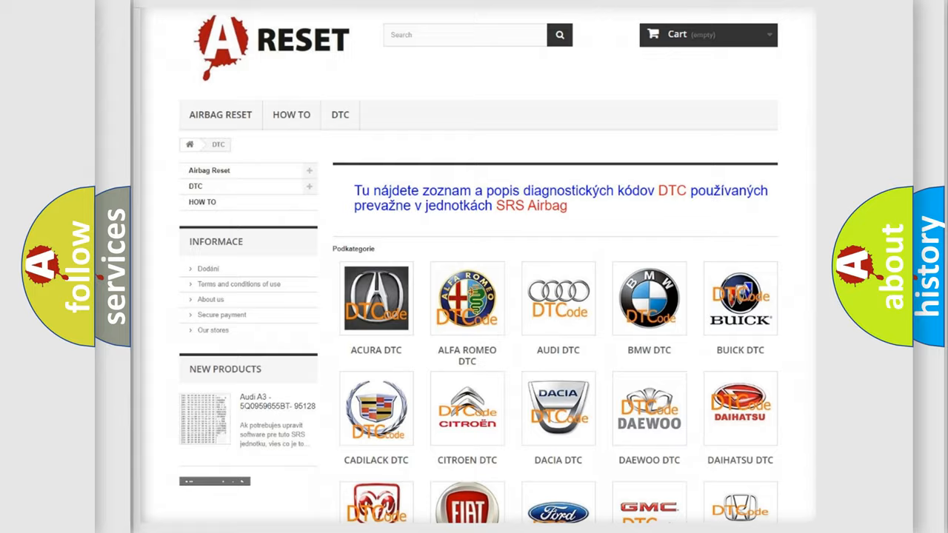
Step: Open the Infiniti DTC subcategory and browse its B-series airbag trouble codes
{"action": "scroll", "scroll_direction": "down", "scroll_amount": 3}
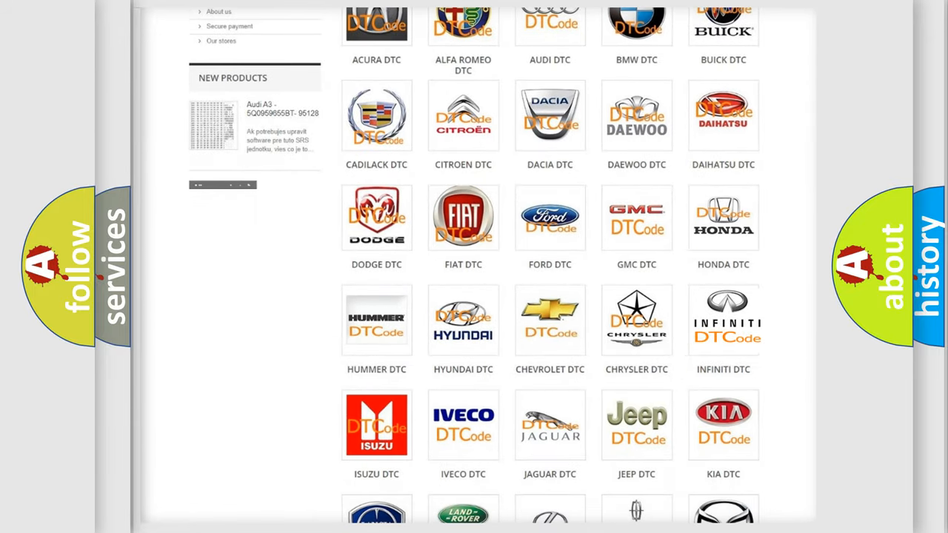
{"action": "left_click", "coordinate": [723, 318]}
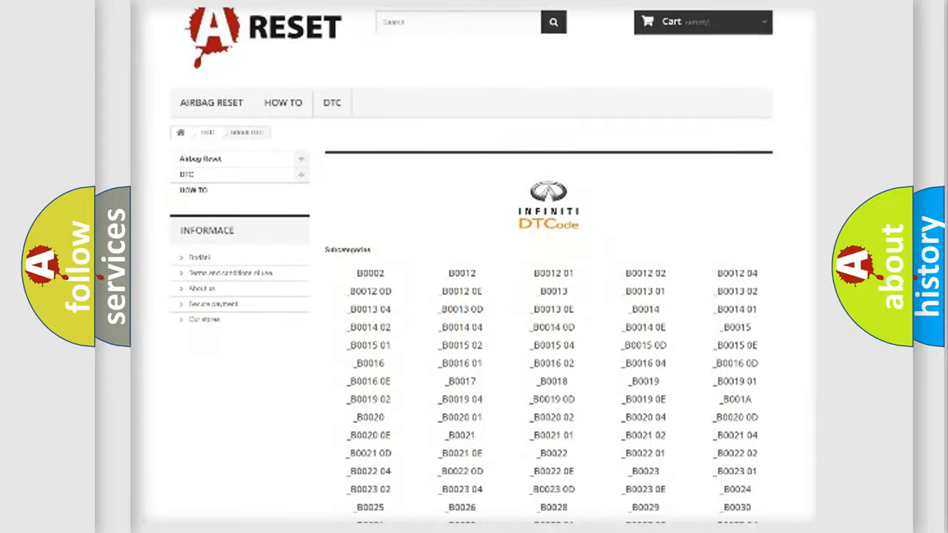
{"action": "scroll", "scroll_direction": "down", "scroll_amount": 3}
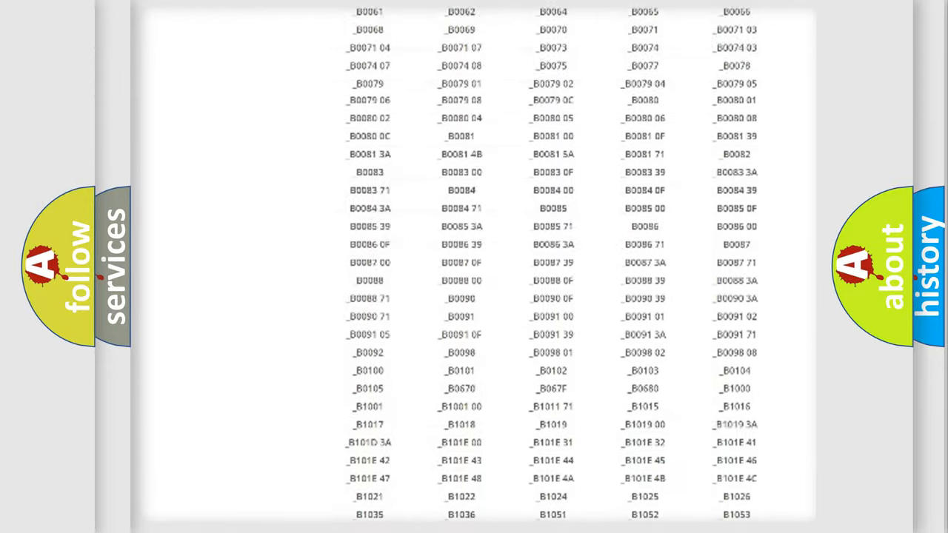